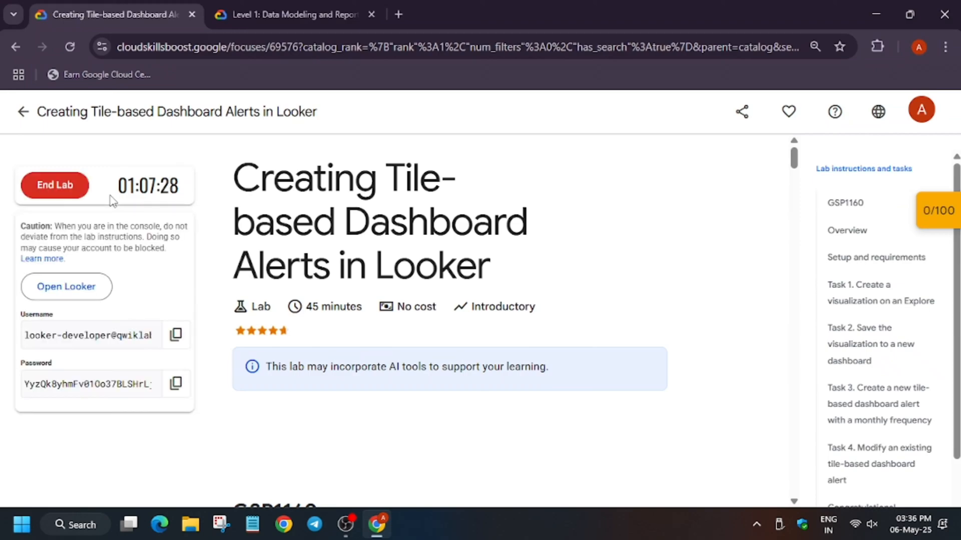
Launch the lab's Open Looker link in an incognito window.
{"action": "right_click", "coordinate": [66, 286]}
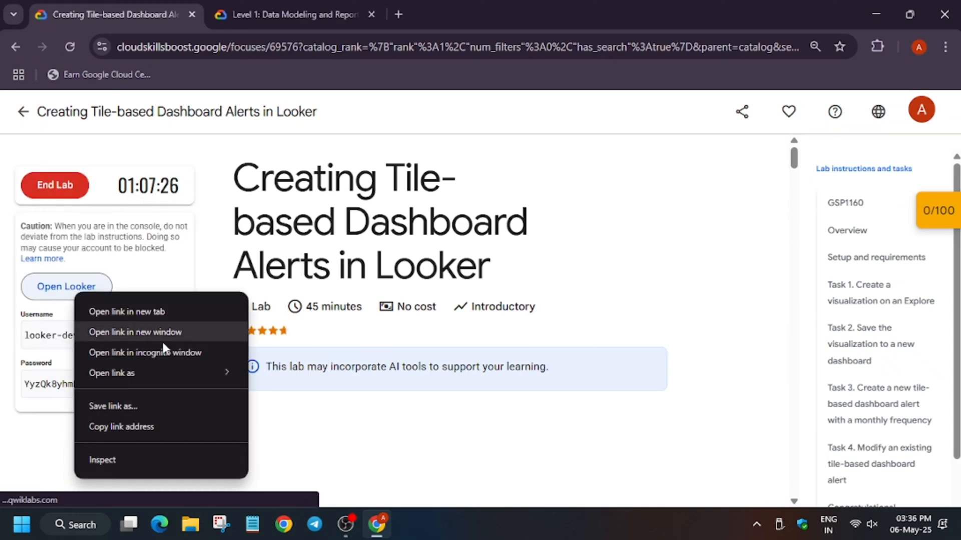
{"action": "left_click", "coordinate": [144, 352]}
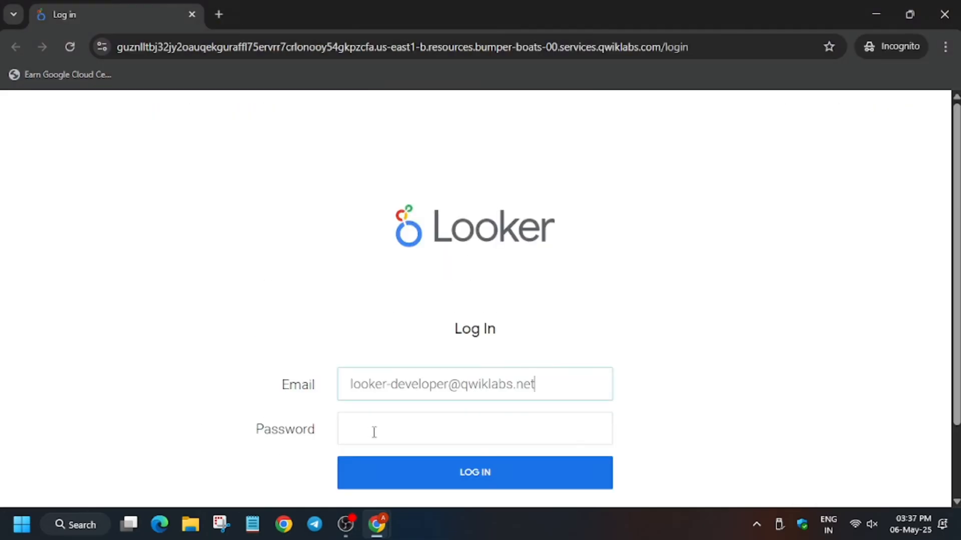
Enter the lab password and log in to the Looker instance.
{"action": "left_click", "coordinate": [474, 472]}
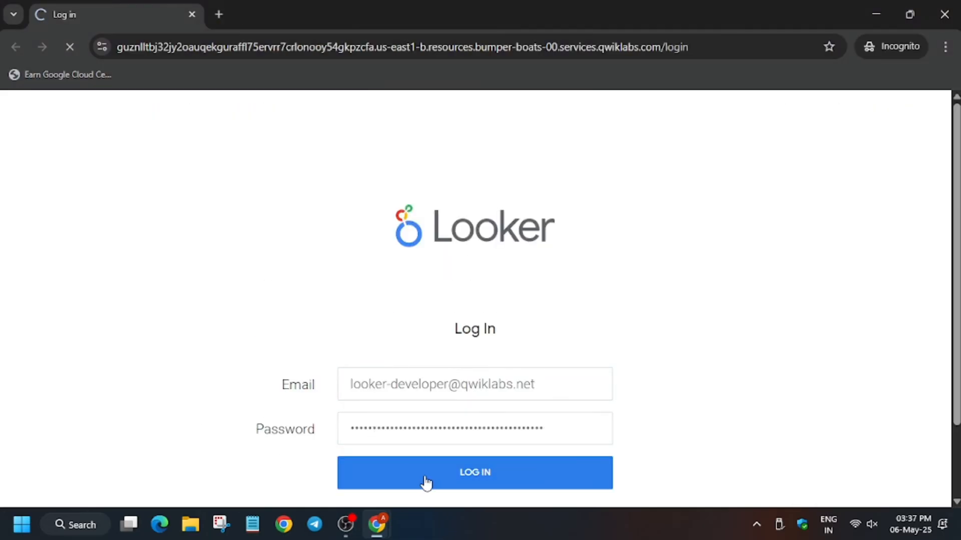
{"action": "left_click", "coordinate": [473, 472]}
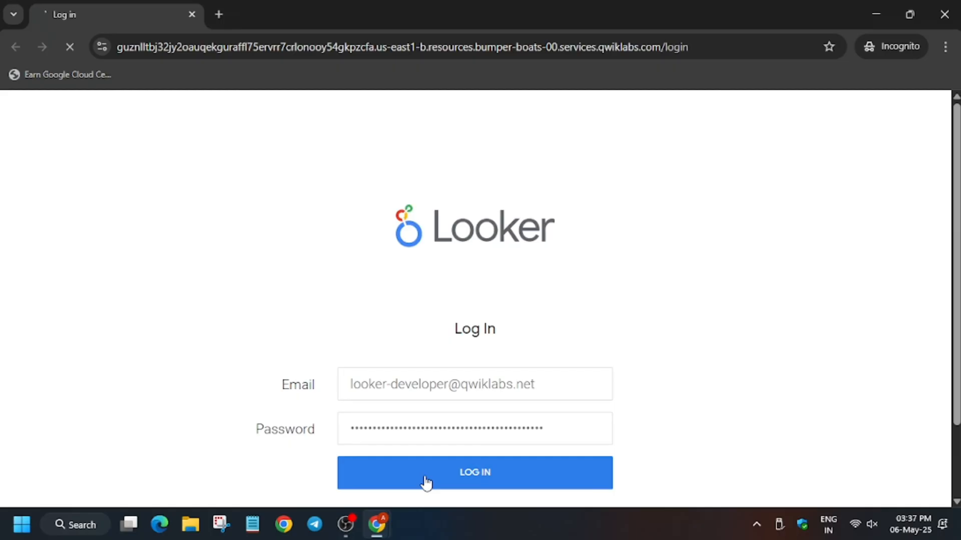
{"action": "left_click", "coordinate": [473, 473]}
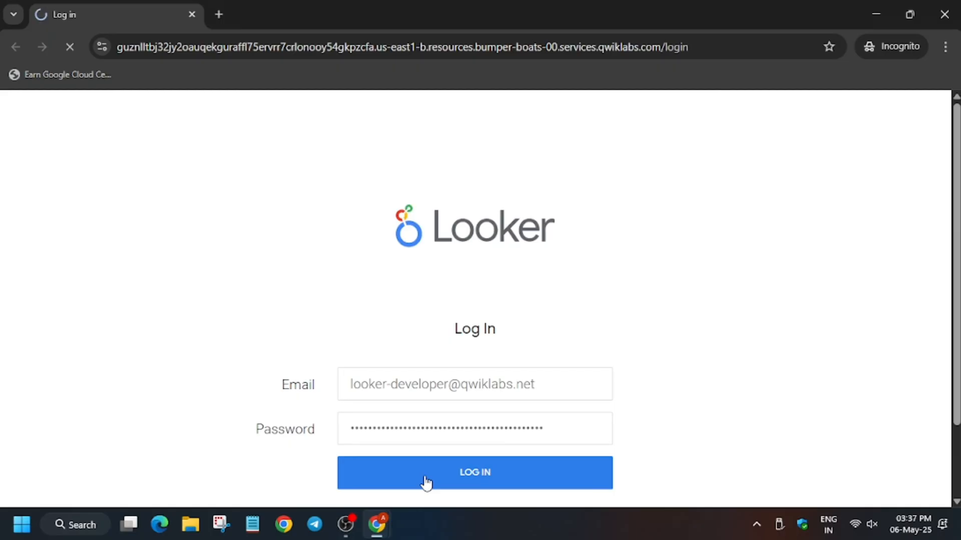
{"action": "left_click", "coordinate": [473, 473]}
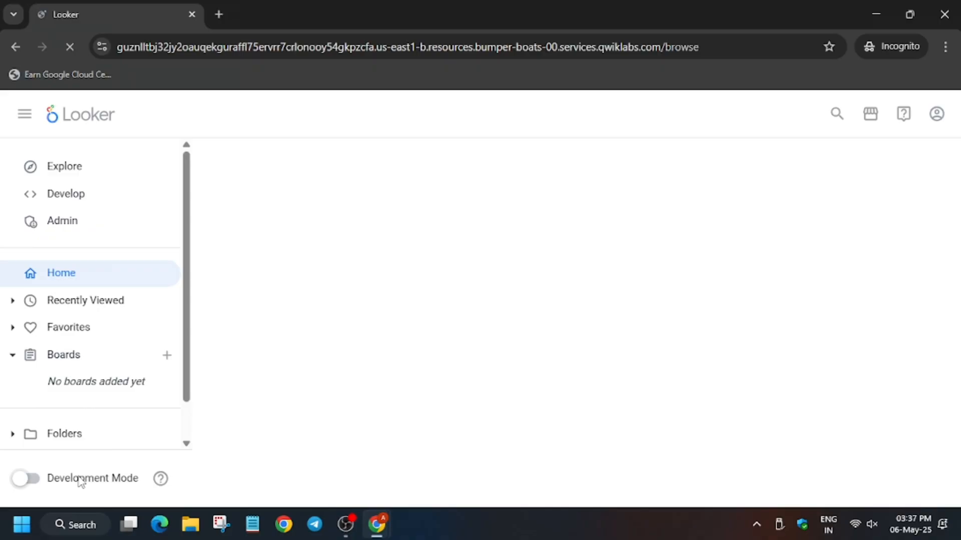
Switch the Development Mode toggle on from the left navigation.
{"action": "left_click", "coordinate": [25, 478]}
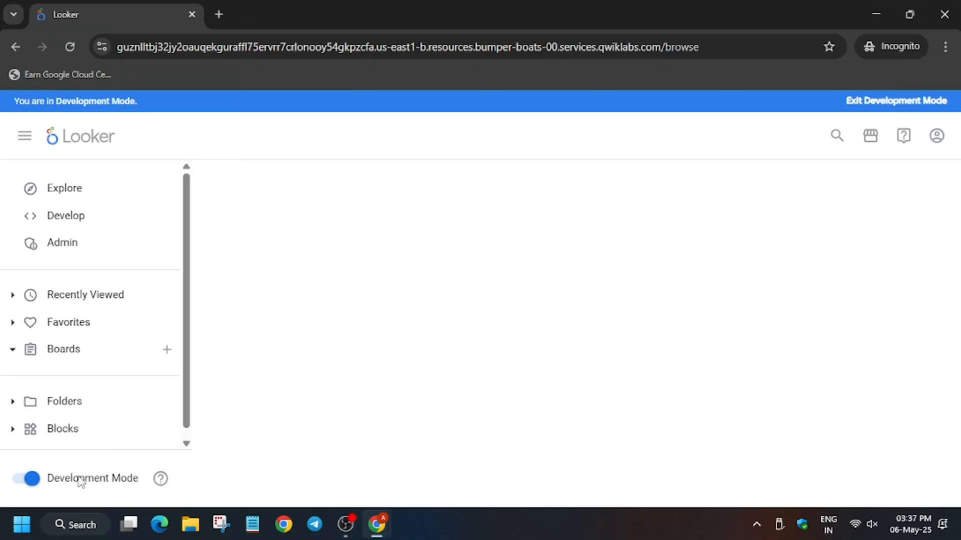
{"action": "left_click", "coordinate": [63, 348]}
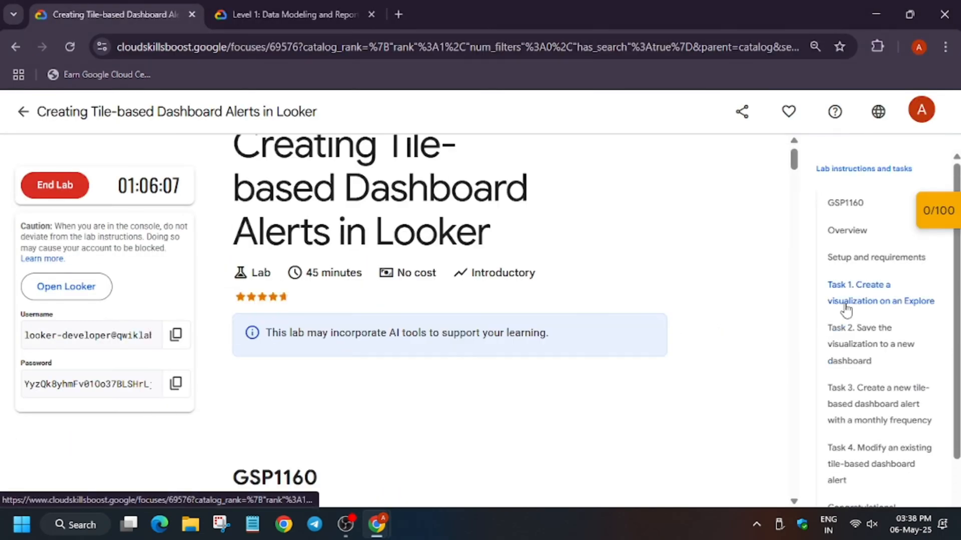
Jump to 'Task 1. Create a visualization on an Explore' in the lab contents.
{"action": "left_click", "coordinate": [881, 293]}
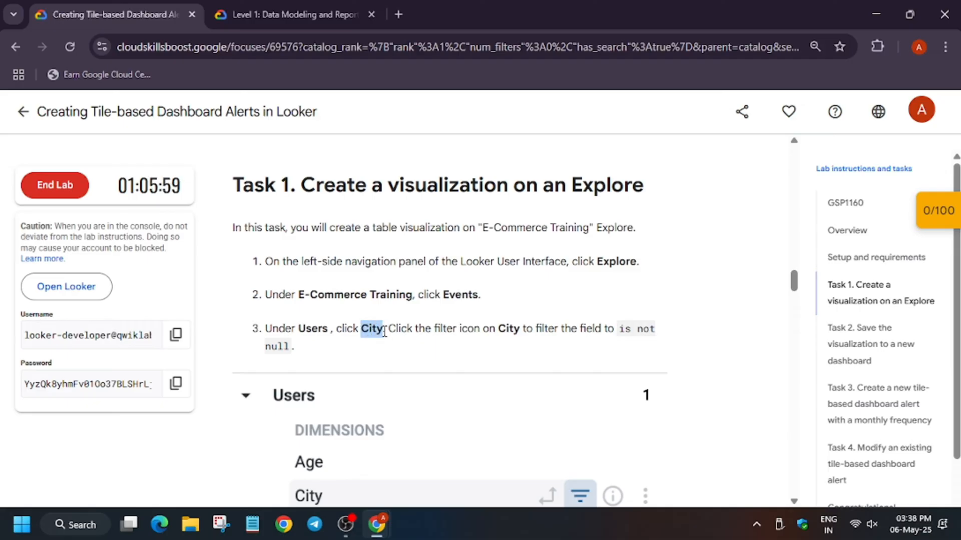
{"action": "mouse_move", "coordinate": [476, 361]}
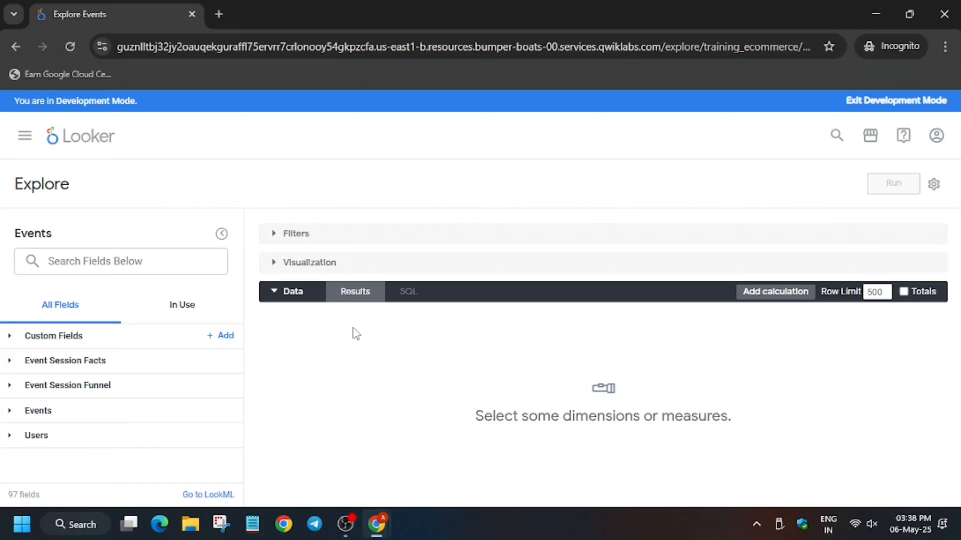
Add Users > City to the Events Explore and filter it to 'is not null'.
{"action": "left_click", "coordinate": [120, 261]}
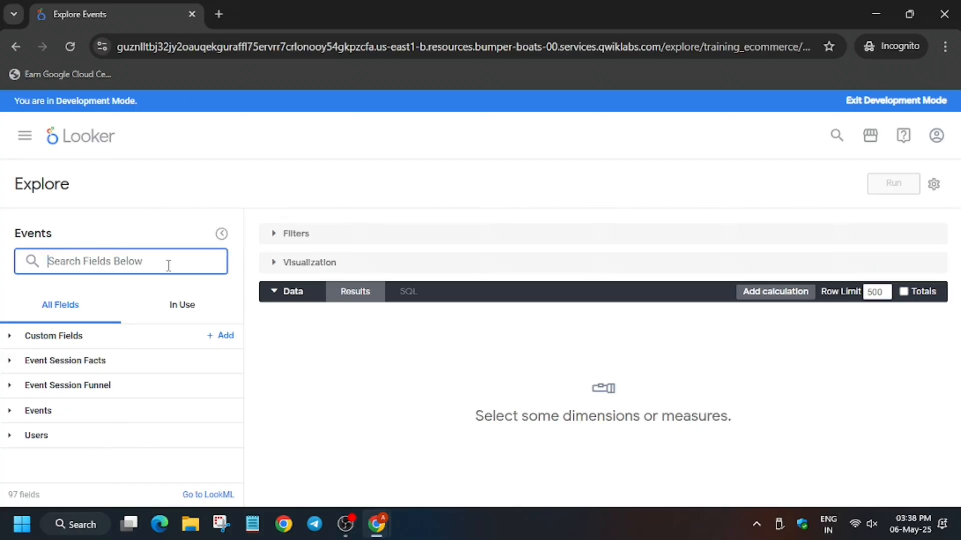
{"action": "type", "text": "City"}
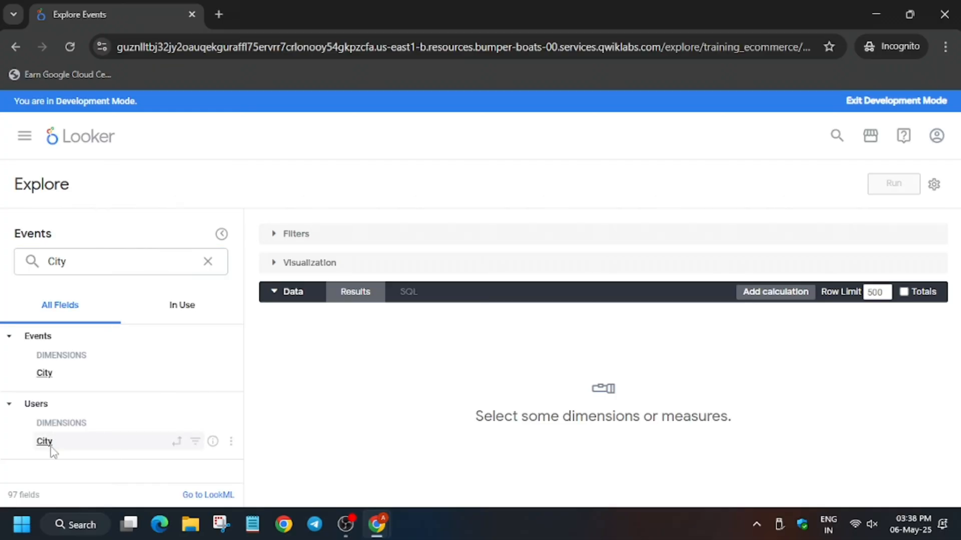
{"action": "left_click", "coordinate": [195, 441]}
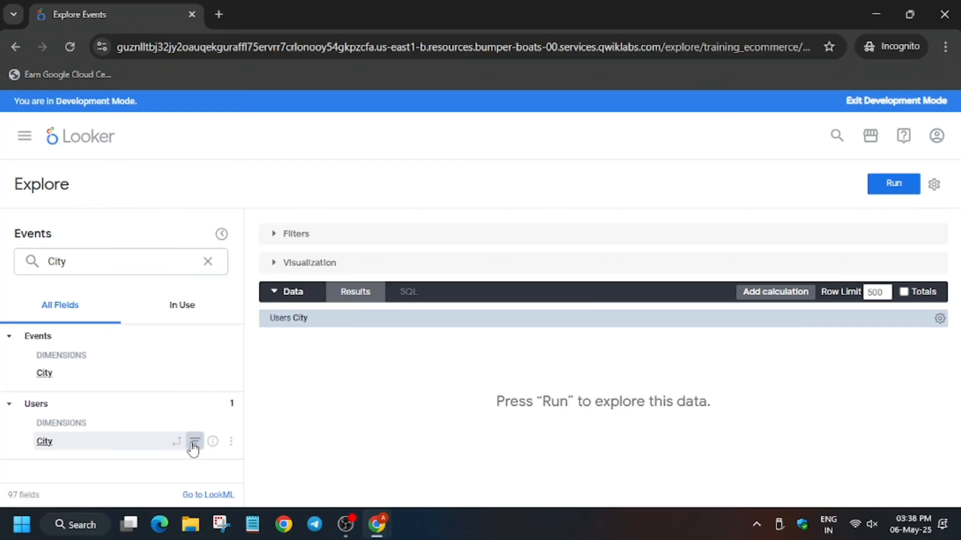
{"action": "left_click", "coordinate": [195, 441]}
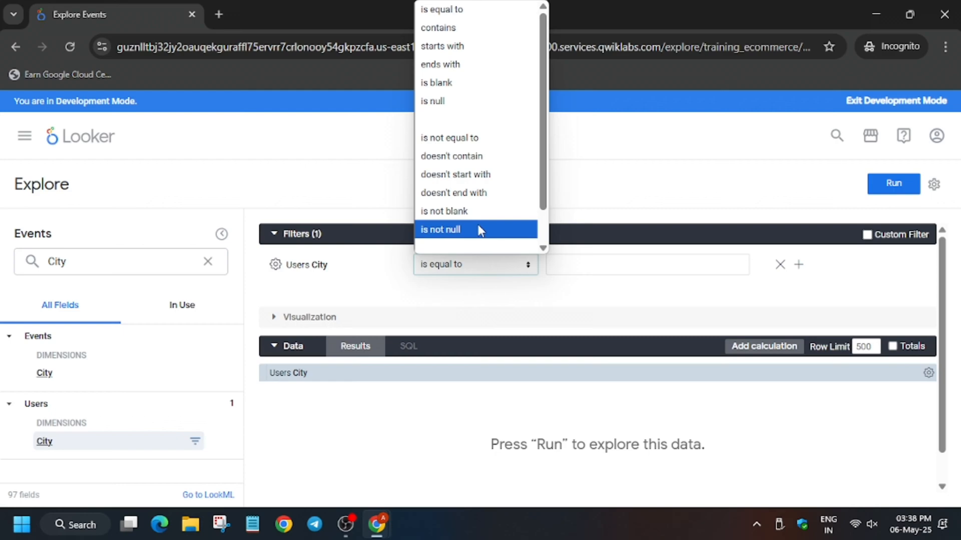
{"action": "left_click", "coordinate": [440, 229]}
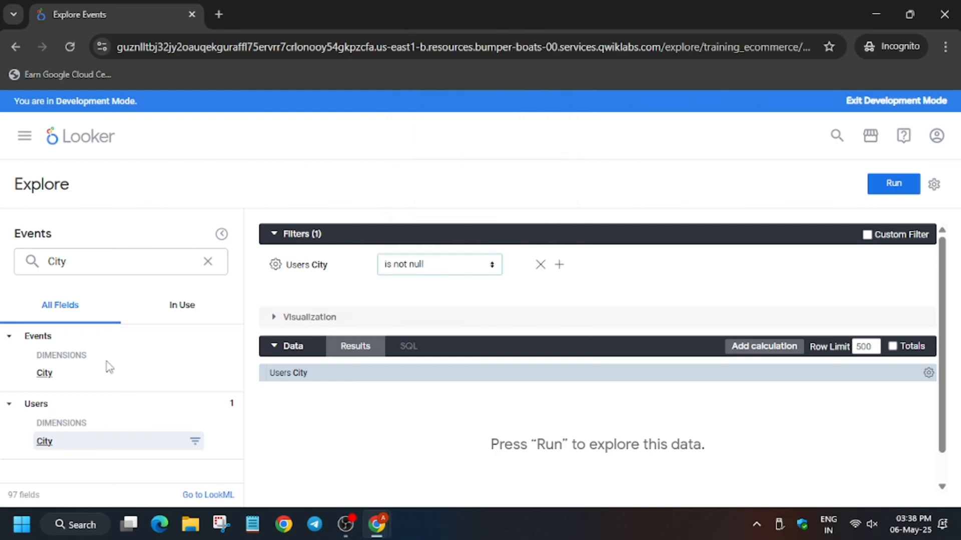
{"action": "left_click", "coordinate": [208, 261]}
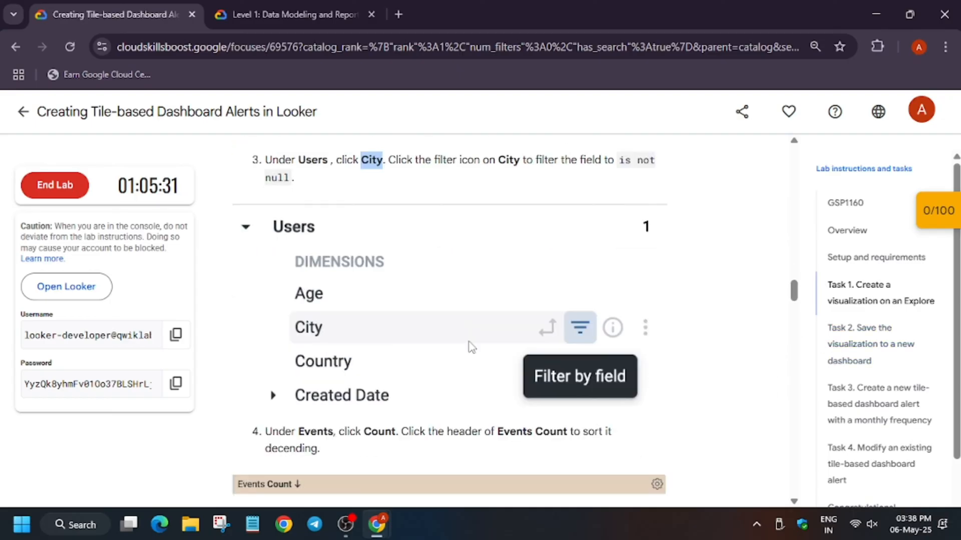
Review lab steps 4 and 5 and select the word Count in the instructions.
{"action": "scroll", "scroll_direction": "down", "scroll_amount": 3}
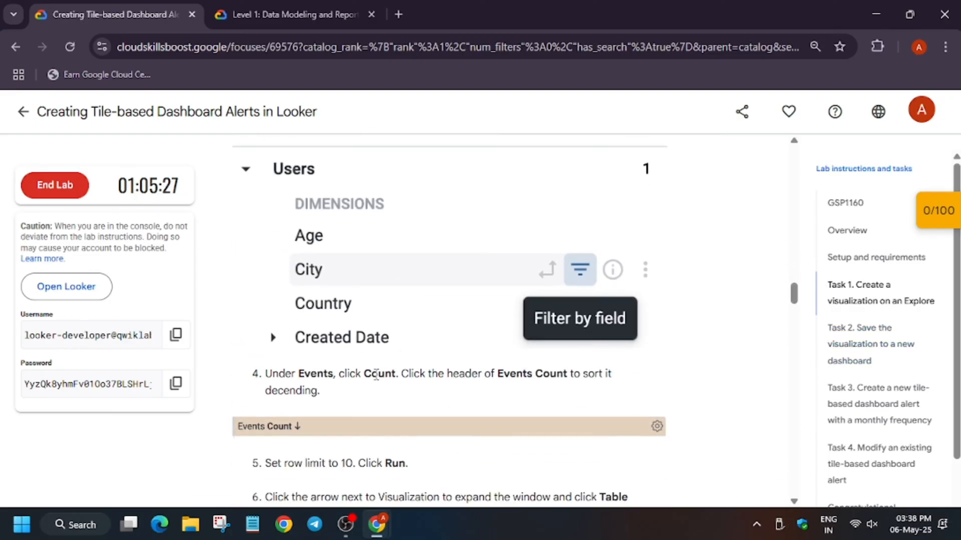
{"action": "double_click", "coordinate": [378, 373]}
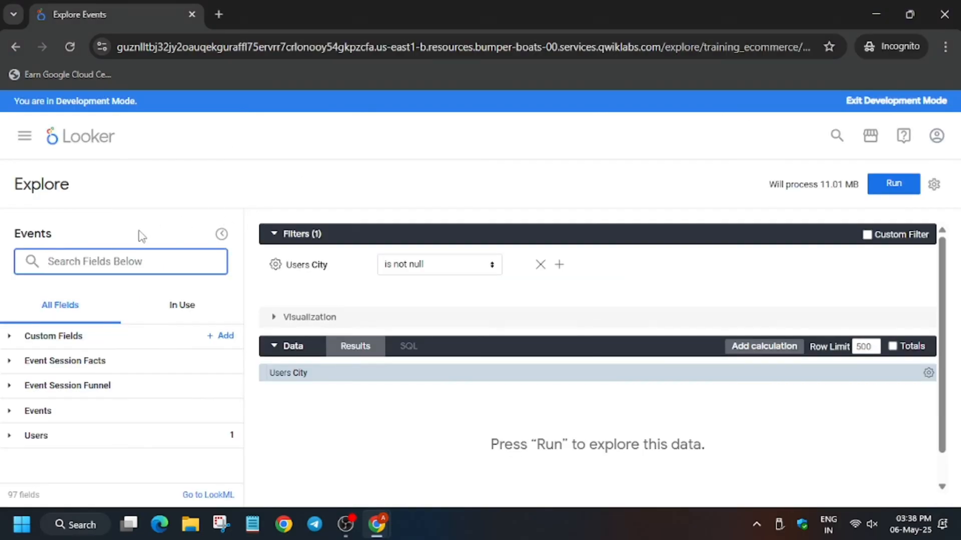
Add Events > Count sorted descending, run with 10 rows, and show as a Table.
{"action": "type", "text": "Count"}
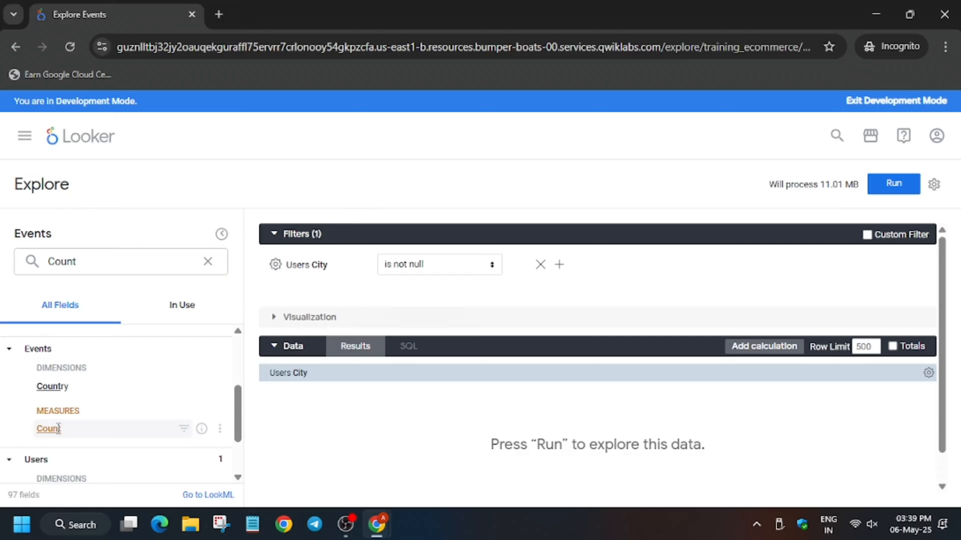
{"action": "left_click", "coordinate": [48, 428]}
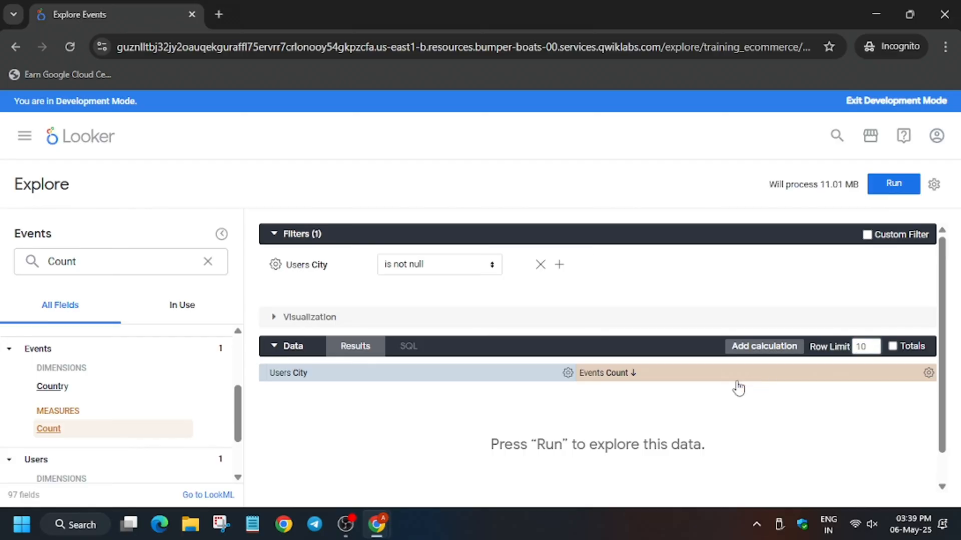
{"action": "left_click", "coordinate": [892, 183]}
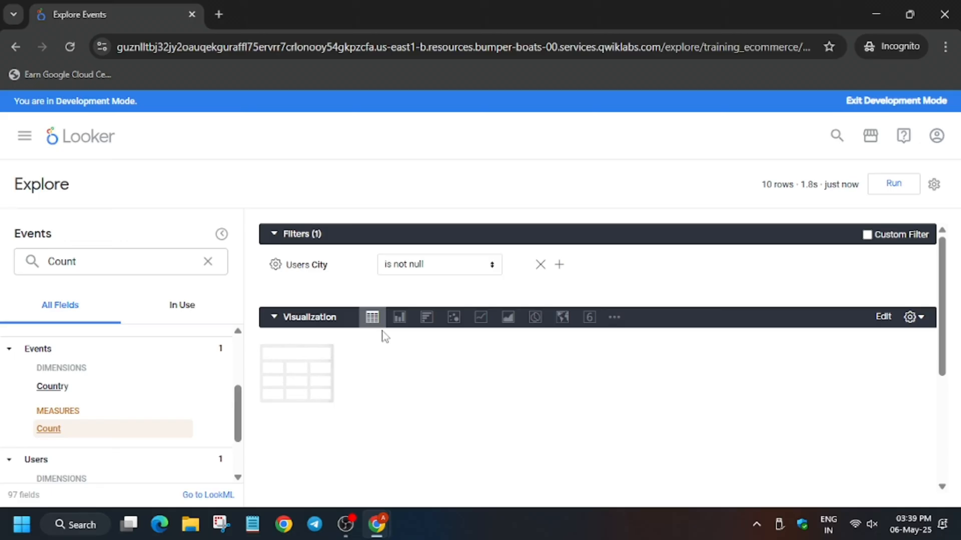
{"action": "left_click", "coordinate": [893, 183]}
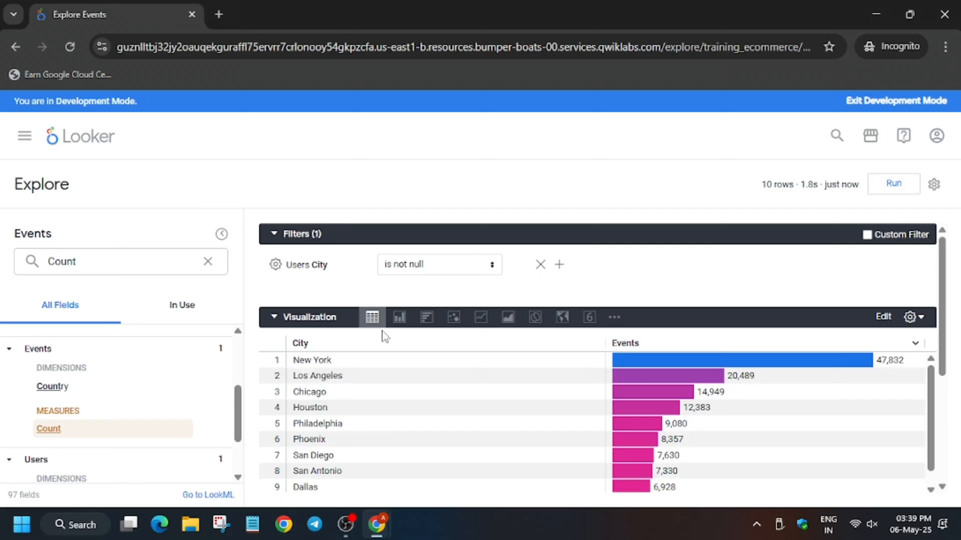
Run Task 1's Check my progress and scroll to the Task 2 instructions.
{"action": "left_click", "coordinate": [110, 14]}
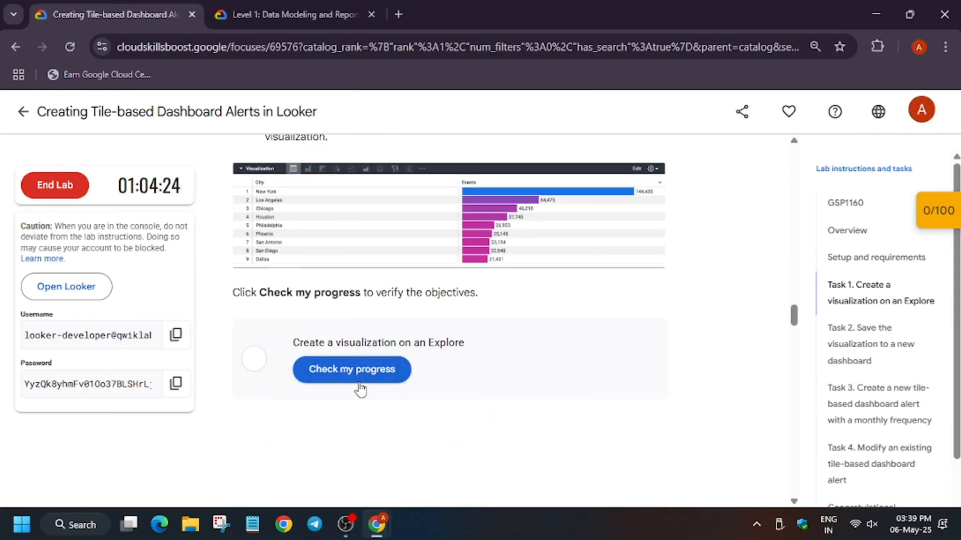
{"action": "left_click", "coordinate": [351, 369]}
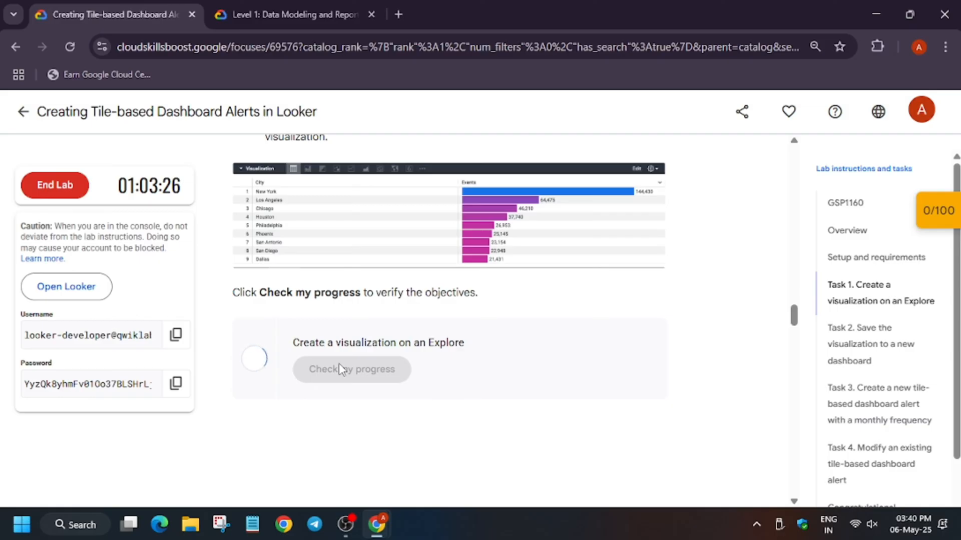
{"action": "left_click", "coordinate": [351, 369]}
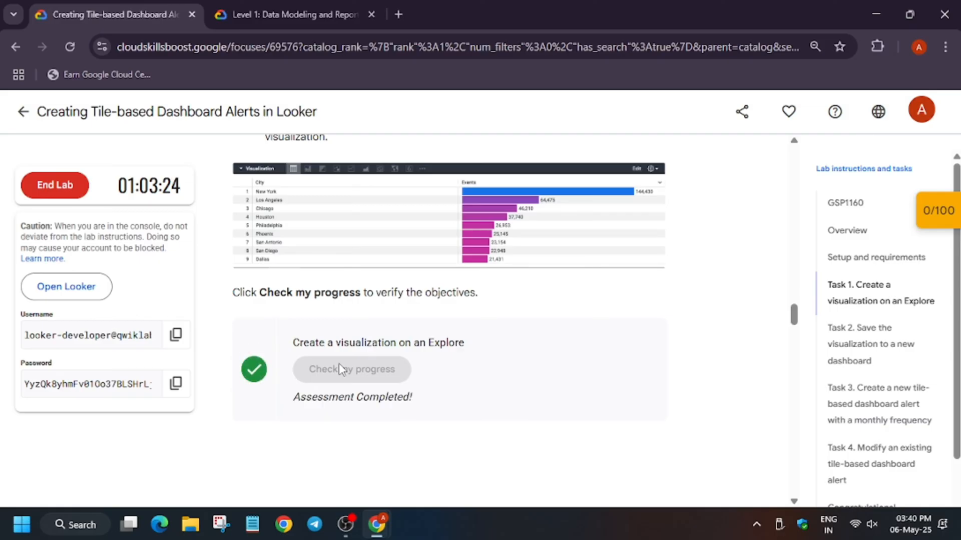
{"action": "scroll", "scroll_direction": "down", "scroll_amount": 3}
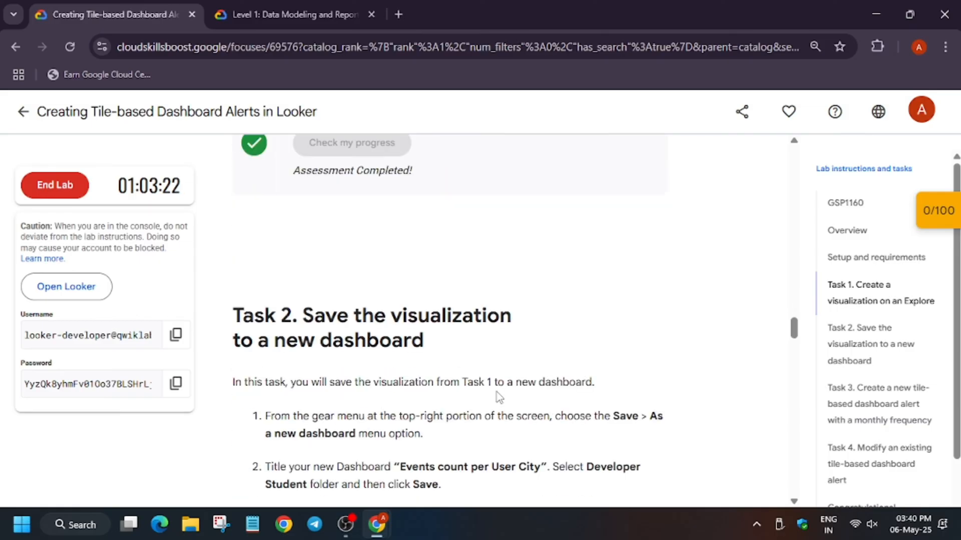
{"action": "scroll", "scroll_direction": "down", "scroll_amount": 3}
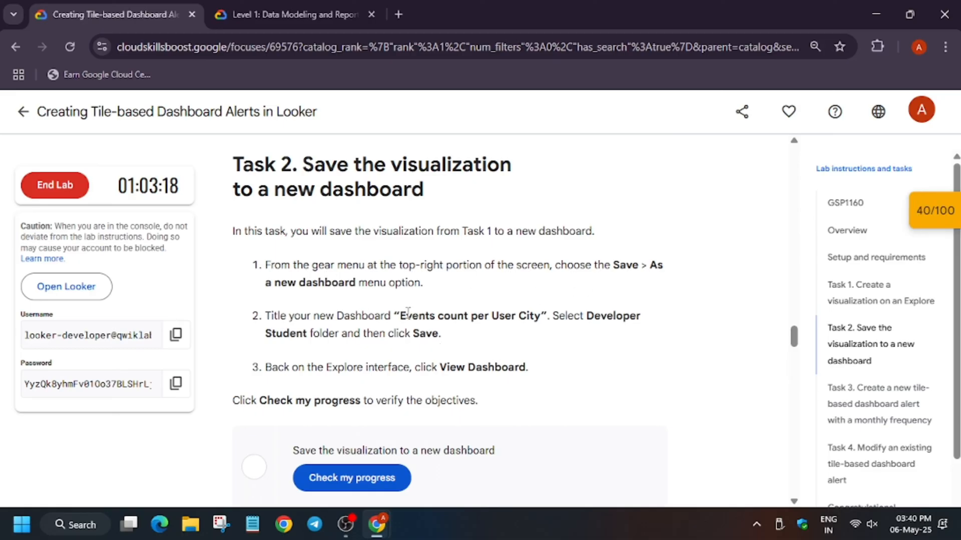
Return to the Looker Explore and bring up the visualization's save options.
{"action": "left_click", "coordinate": [933, 184]}
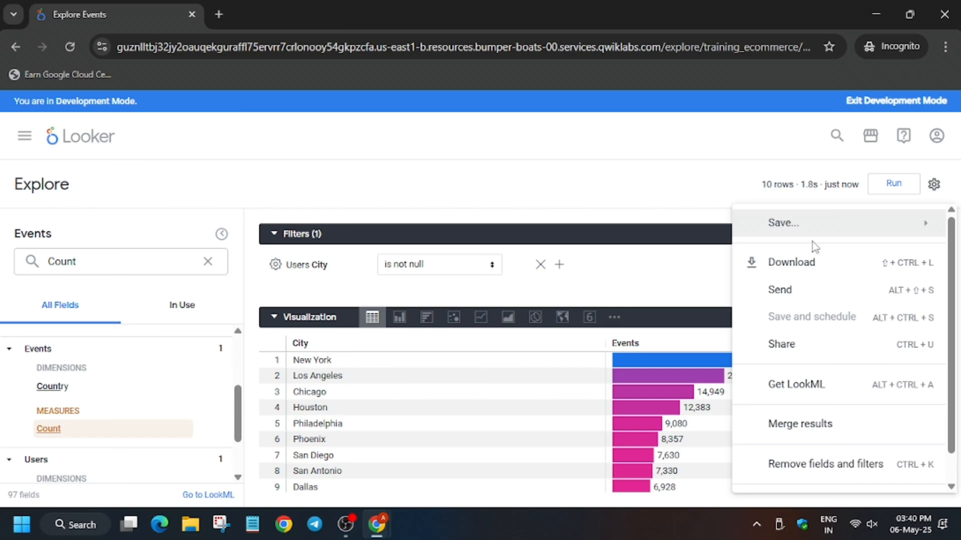
{"action": "left_click", "coordinate": [782, 222]}
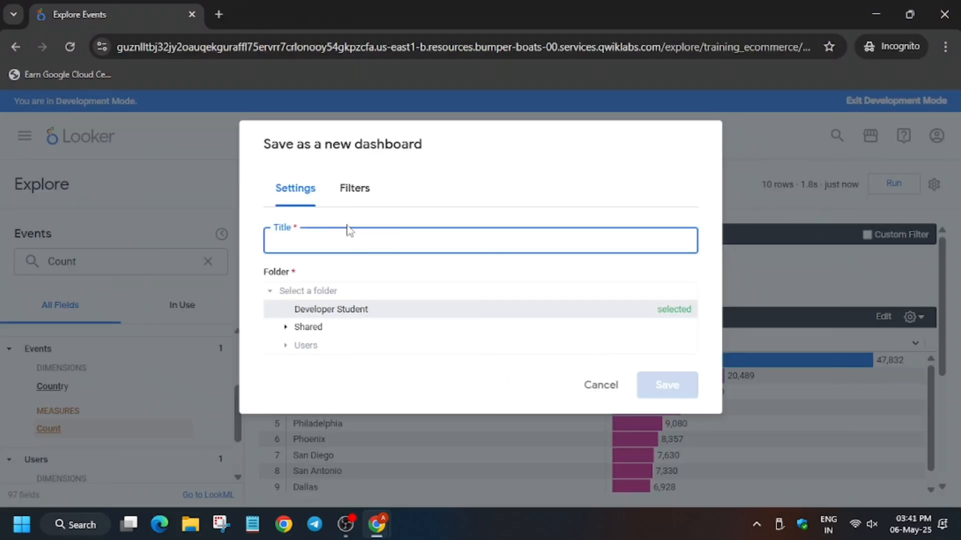
Save as new dashboard 'Events count per User City' in the Developer Student folder.
{"action": "type", "text": "Events count per User City"}
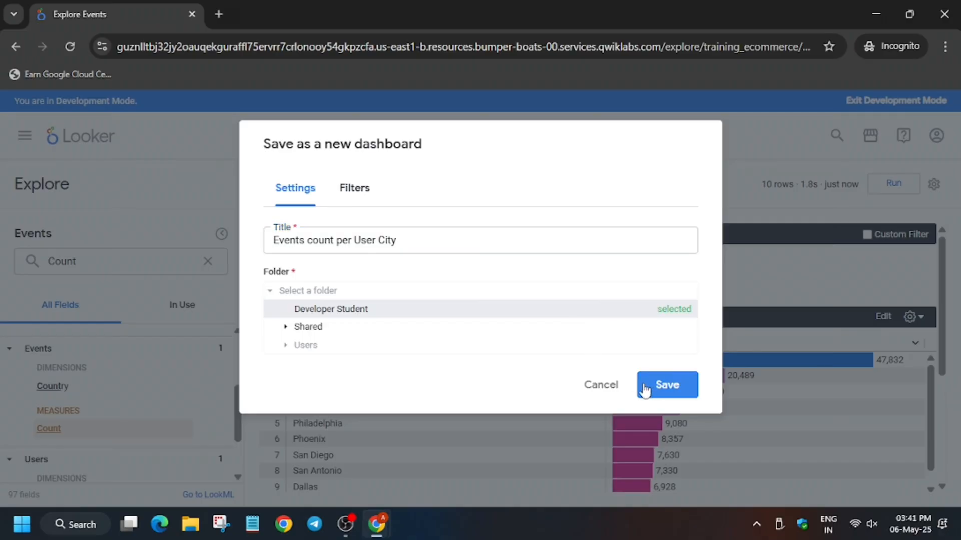
{"action": "left_click", "coordinate": [666, 384]}
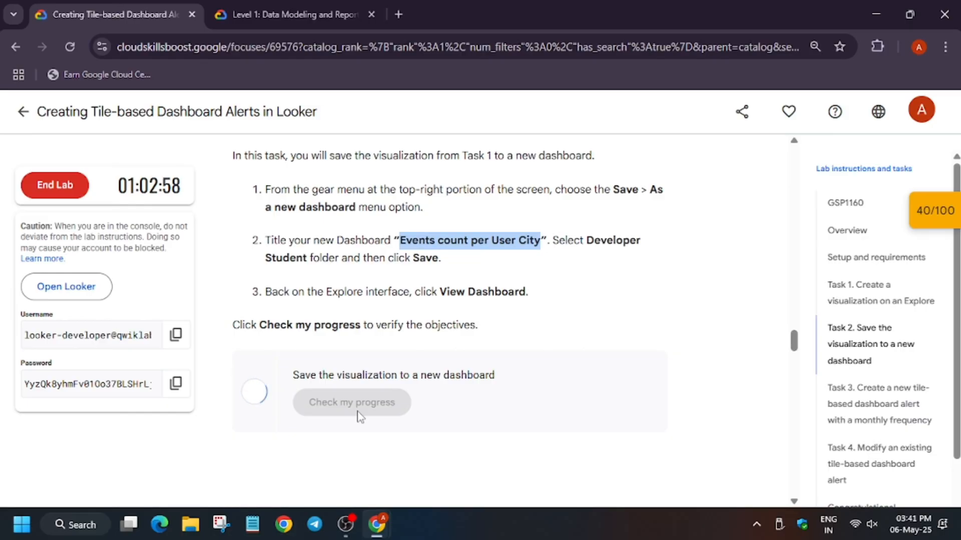
Check Task 2 progress to reach 70/100, review Task 3 alert steps, return to Looker.
{"action": "left_click", "coordinate": [351, 402]}
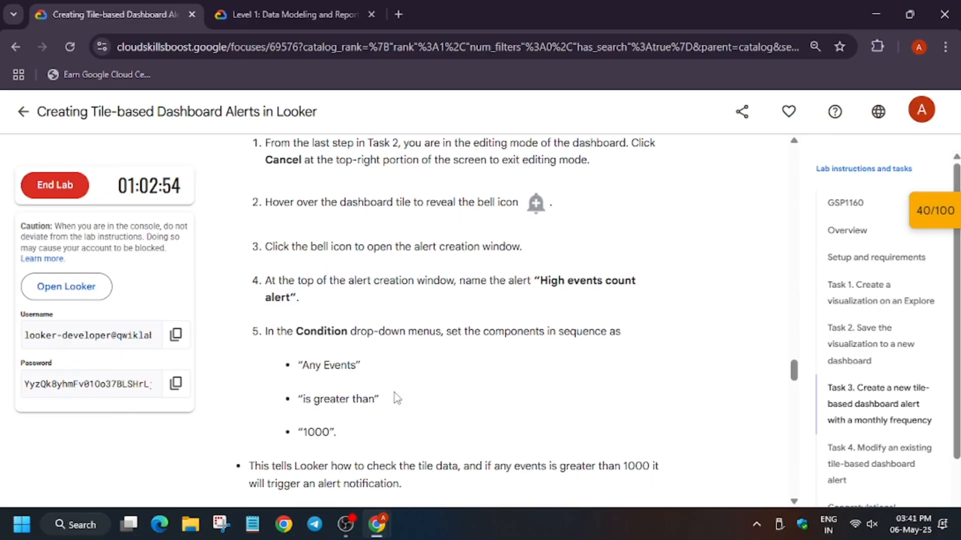
{"action": "scroll", "scroll_direction": "down", "scroll_amount": 3}
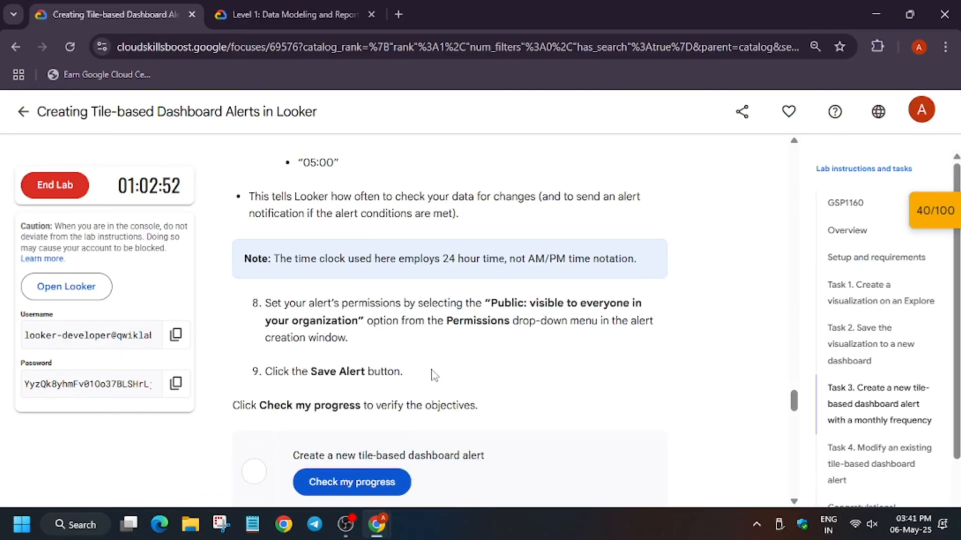
{"action": "scroll", "scroll_direction": "down", "scroll_amount": 3}
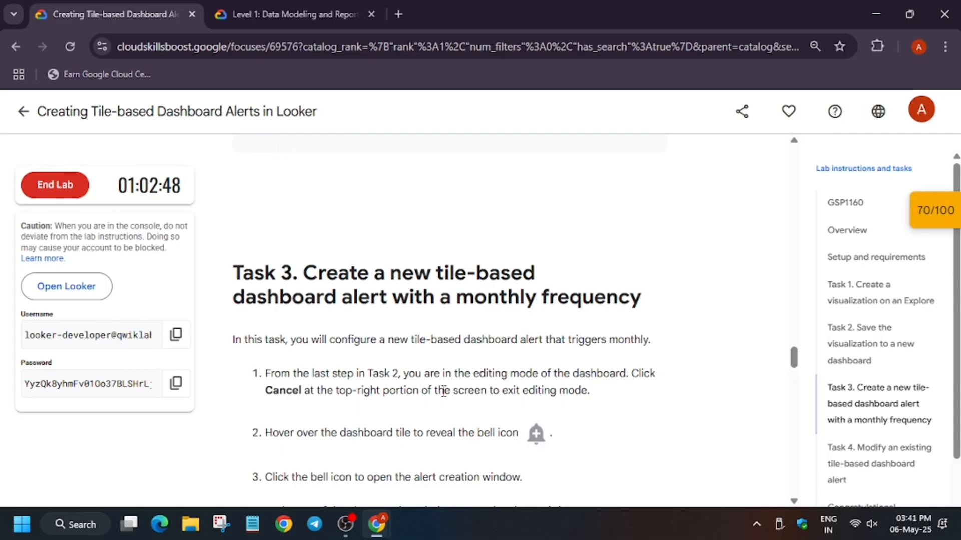
{"action": "mouse_move", "coordinate": [546, 396]}
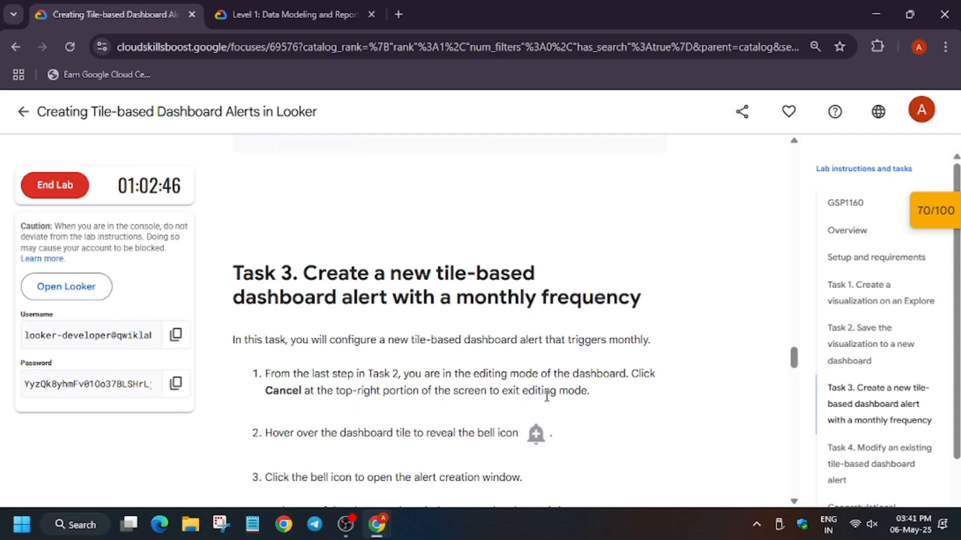
{"action": "scroll", "scroll_direction": "up", "scroll_amount": 3}
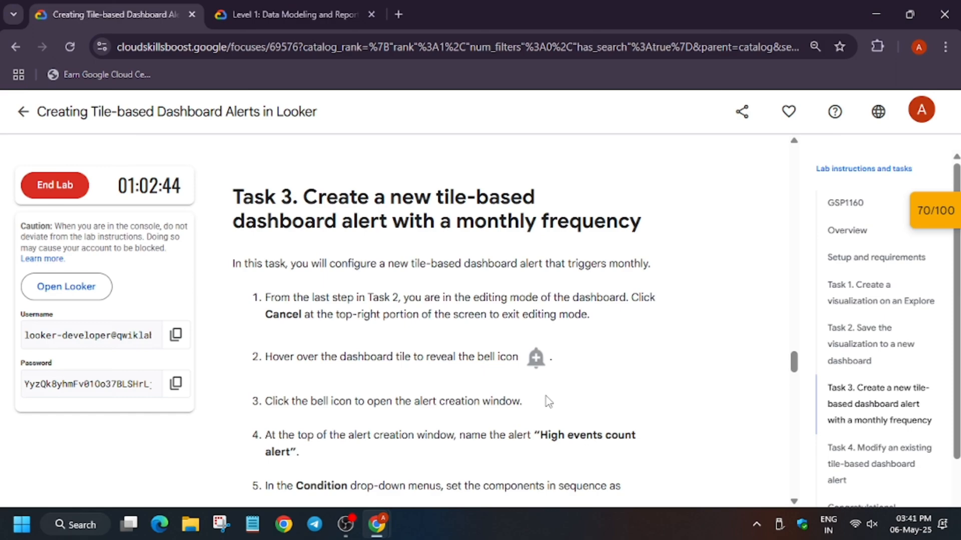
{"action": "scroll", "scroll_direction": "down", "scroll_amount": 3}
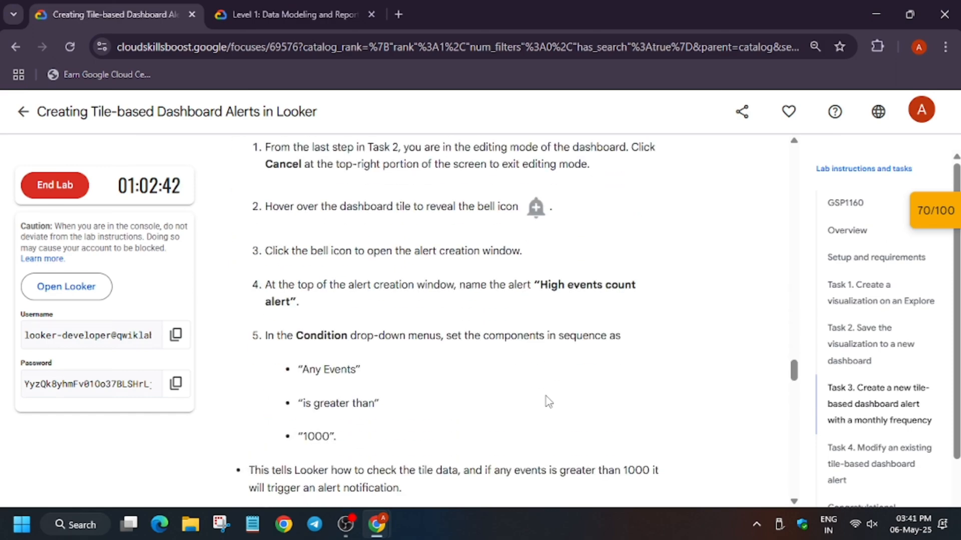
{"action": "left_click", "coordinate": [289, 14]}
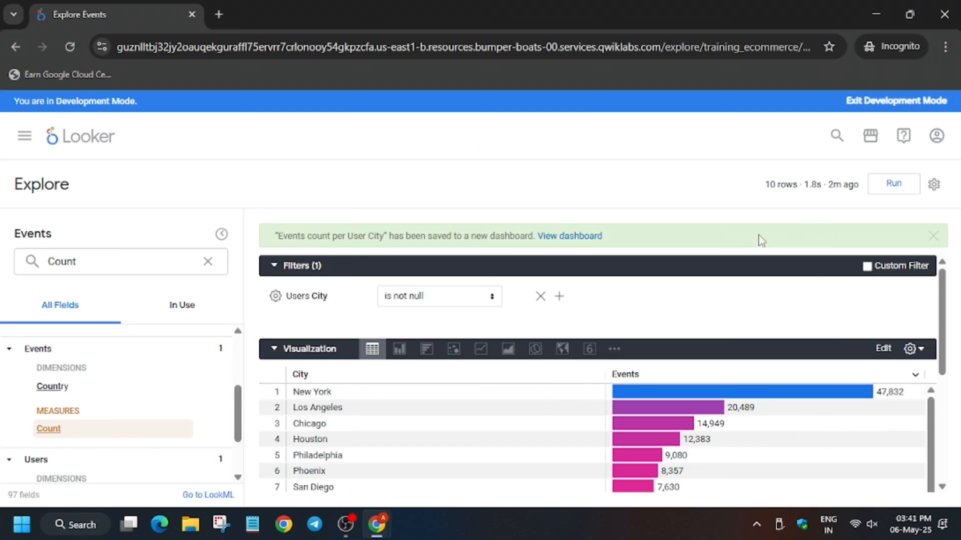
{"action": "mouse_move", "coordinate": [879, 378]}
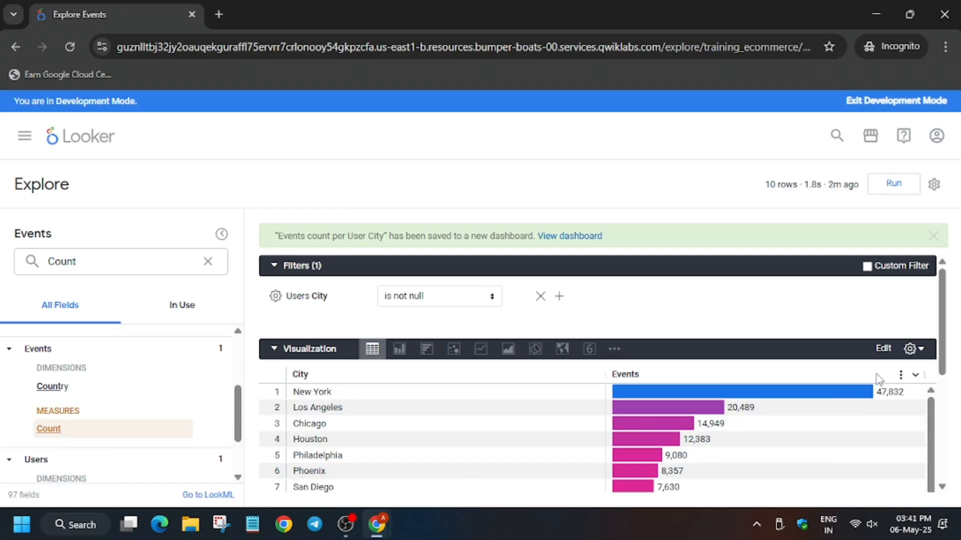
{"action": "mouse_move", "coordinate": [933, 184]}
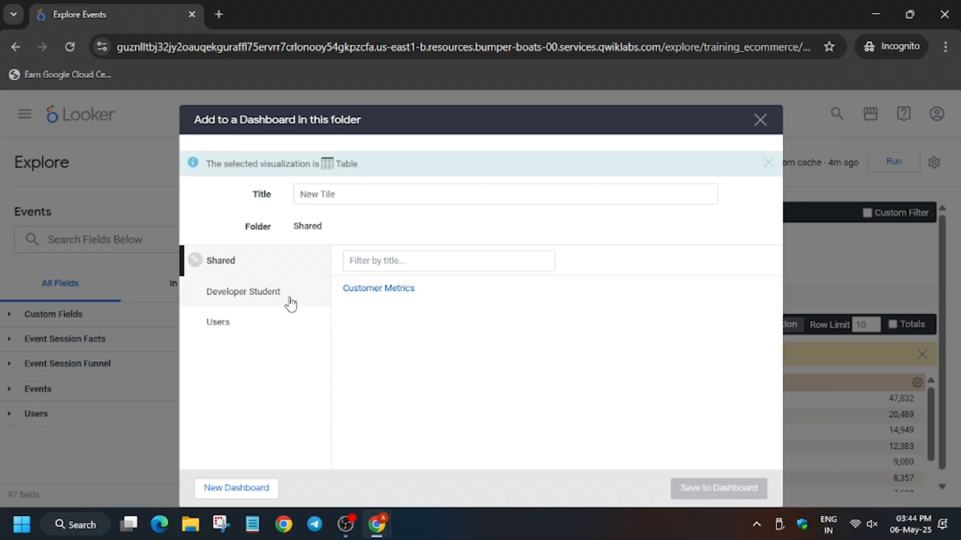
Save the visualization to the Events count per User City dashboard in Developer Student and go to it.
{"action": "left_click", "coordinate": [242, 291]}
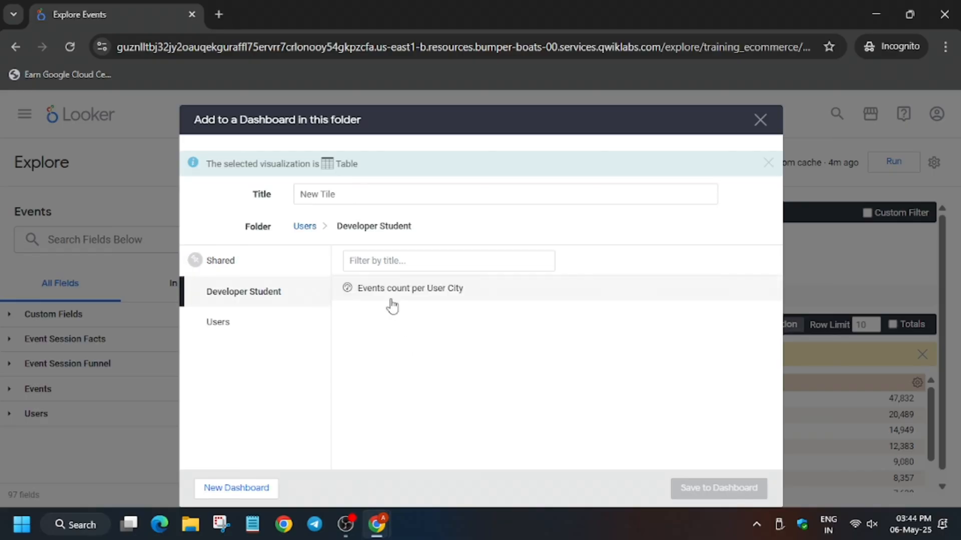
{"action": "left_click", "coordinate": [410, 288]}
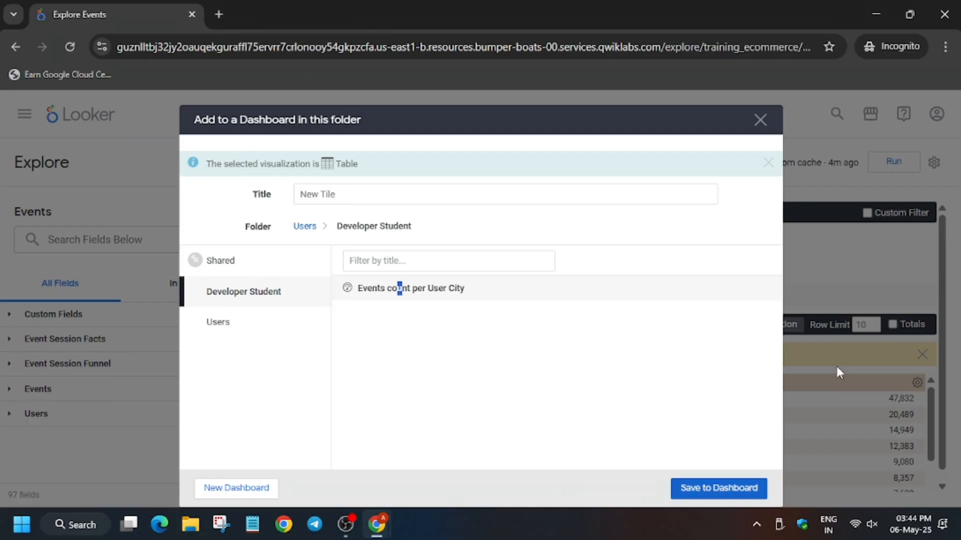
{"action": "left_click", "coordinate": [717, 488]}
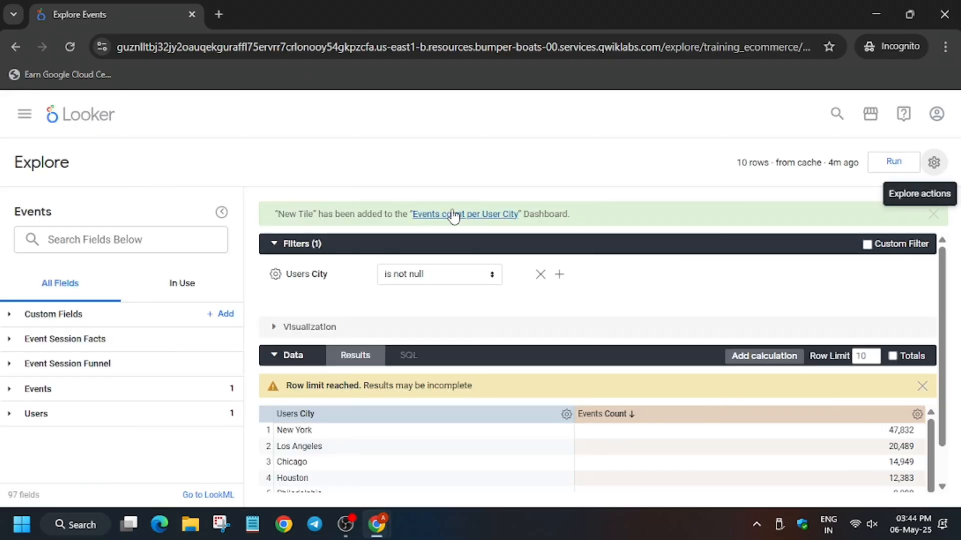
{"action": "left_click", "coordinate": [466, 214]}
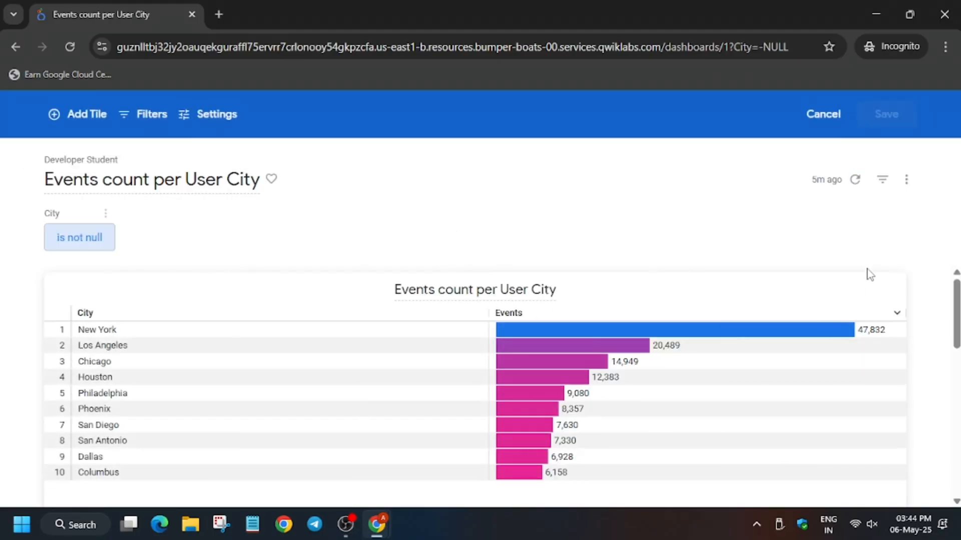
{"action": "mouse_move", "coordinate": [822, 114]}
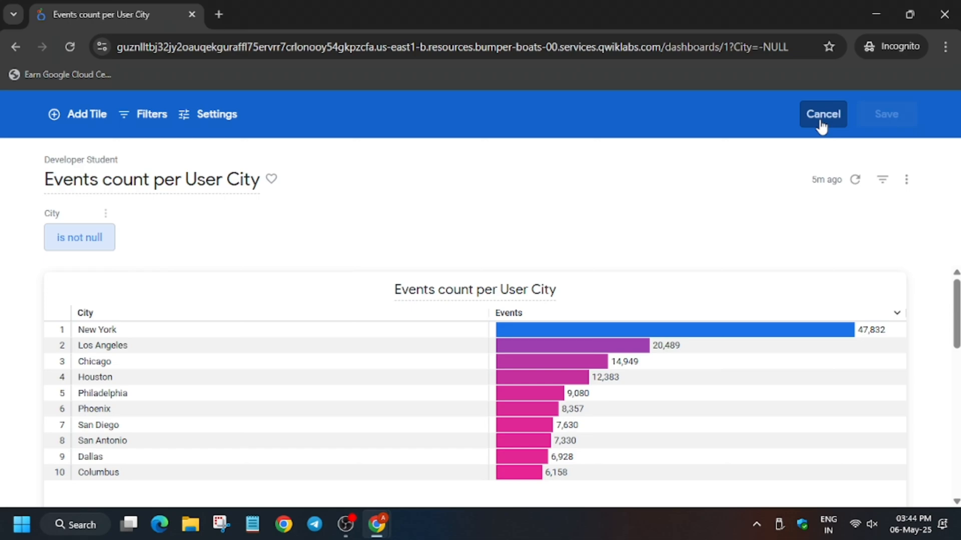
Cancel edit mode and begin an alert on the Events count per User City tile.
{"action": "left_click", "coordinate": [823, 114]}
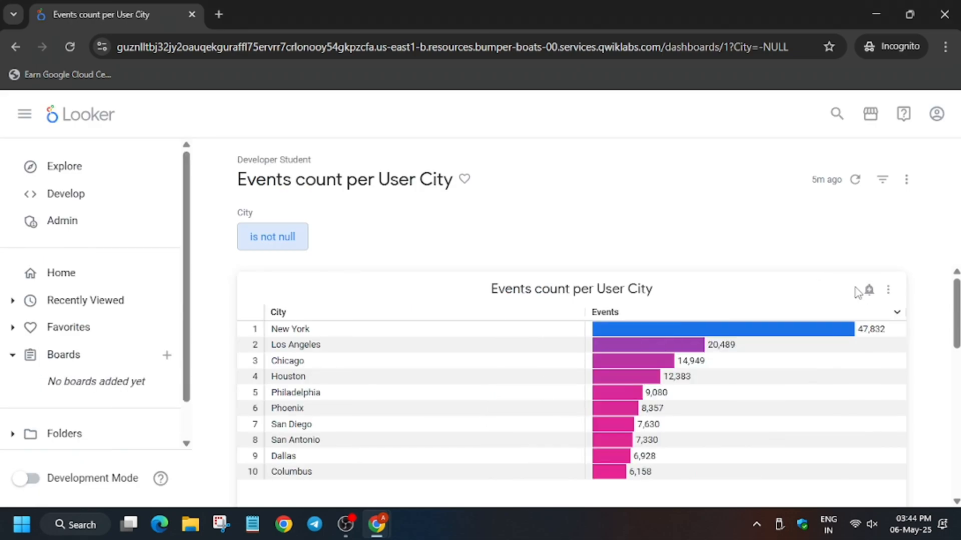
{"action": "mouse_move", "coordinate": [869, 290]}
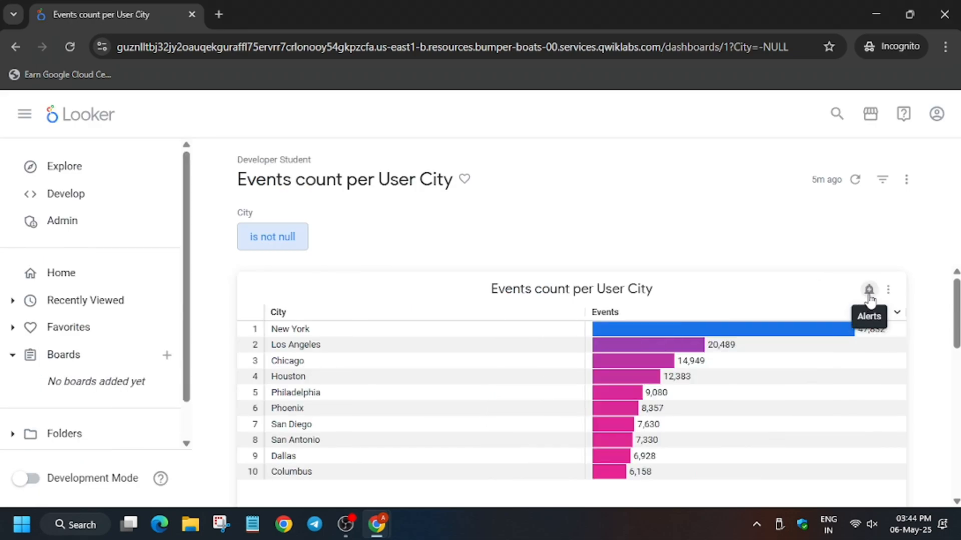
{"action": "left_click", "coordinate": [869, 289]}
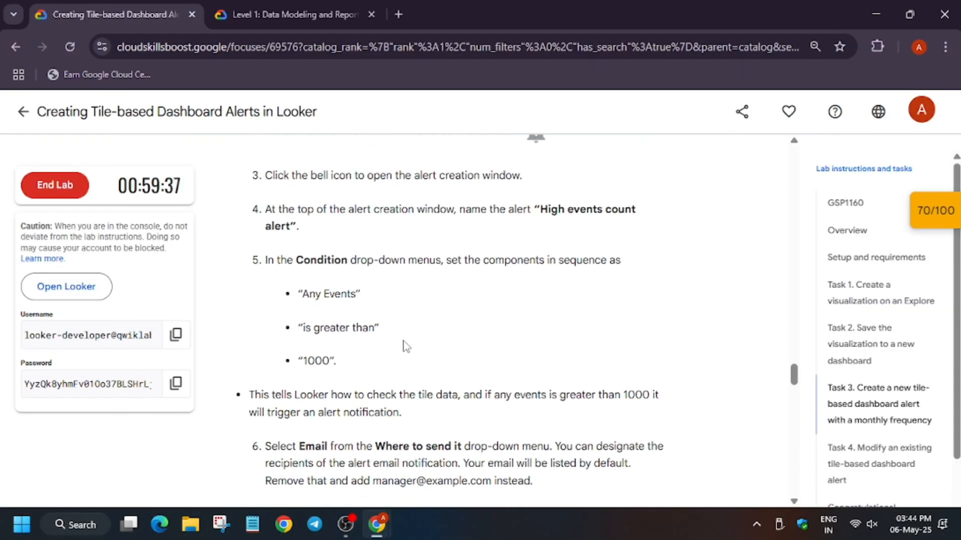
{"action": "mouse_move", "coordinate": [302, 289]}
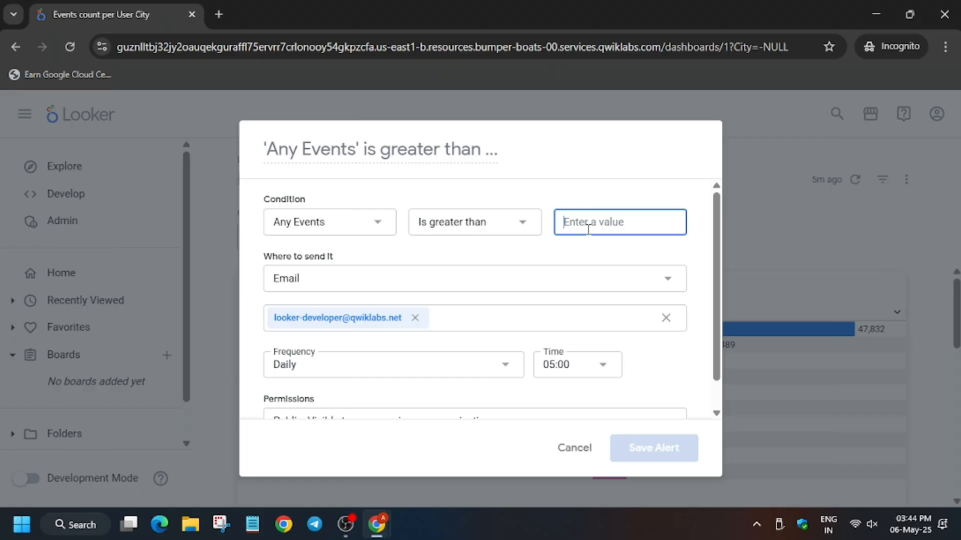
Set the alert condition Any Events is greater than 1000 and review the monthly frequency settings.
{"action": "type", "text": "1000"}
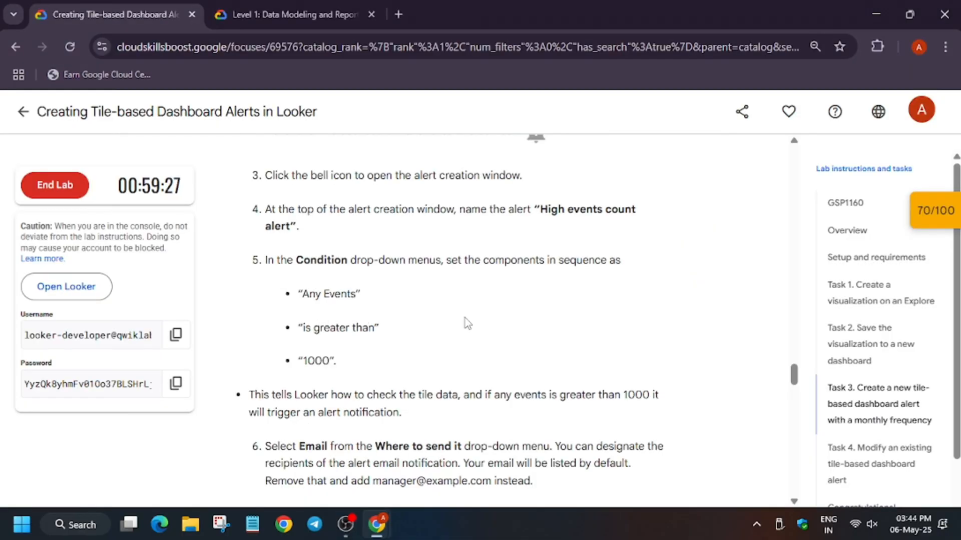
{"action": "scroll", "scroll_direction": "down", "scroll_amount": 3}
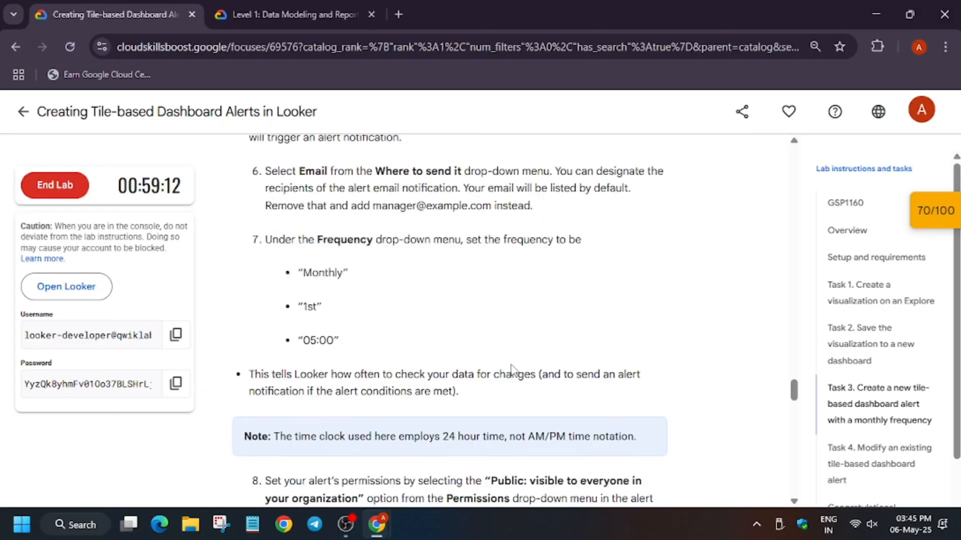
{"action": "scroll", "scroll_direction": "down", "scroll_amount": 3}
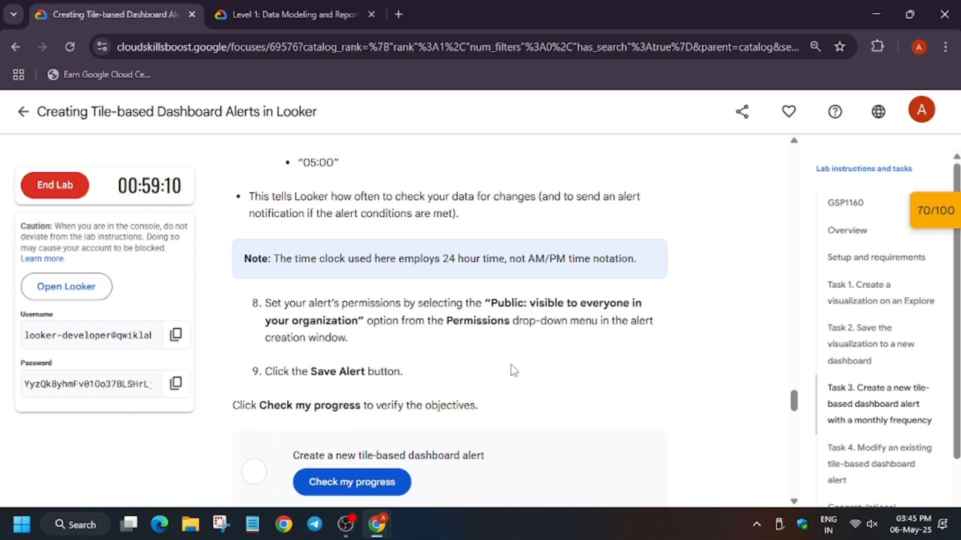
{"action": "mouse_move", "coordinate": [152, 433]}
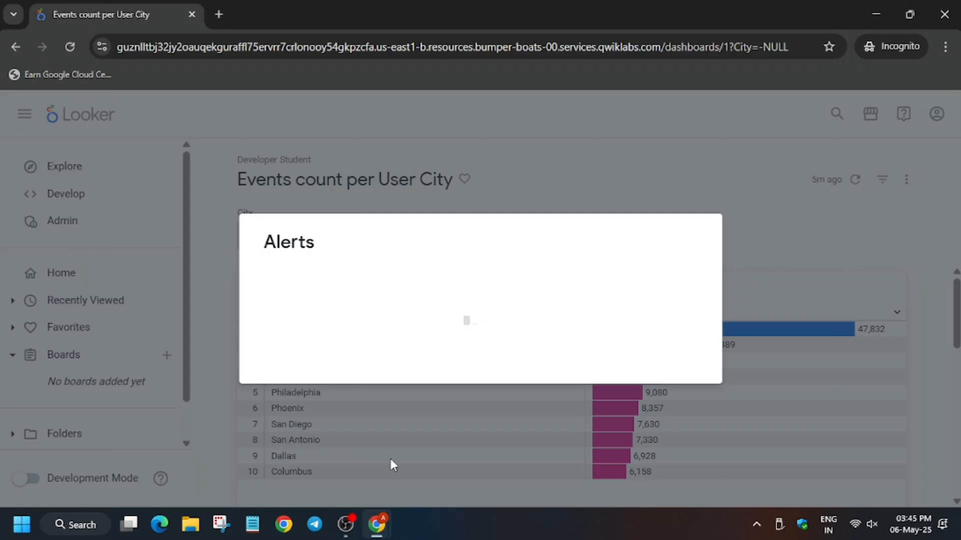
{"action": "mouse_move", "coordinate": [520, 393]}
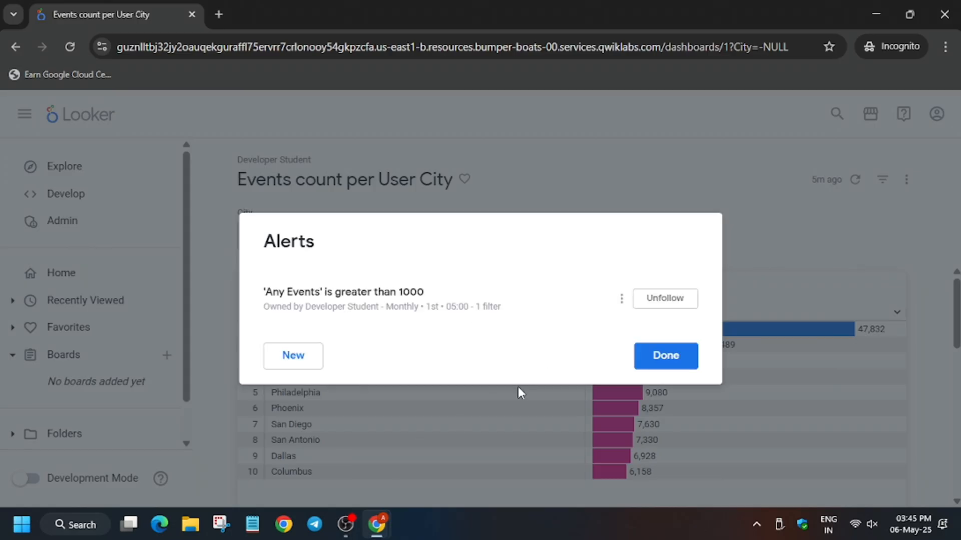
Dismiss the Alerts dialog showing the 'Any Events is greater than 1000' monthly alert.
{"action": "left_click", "coordinate": [665, 356]}
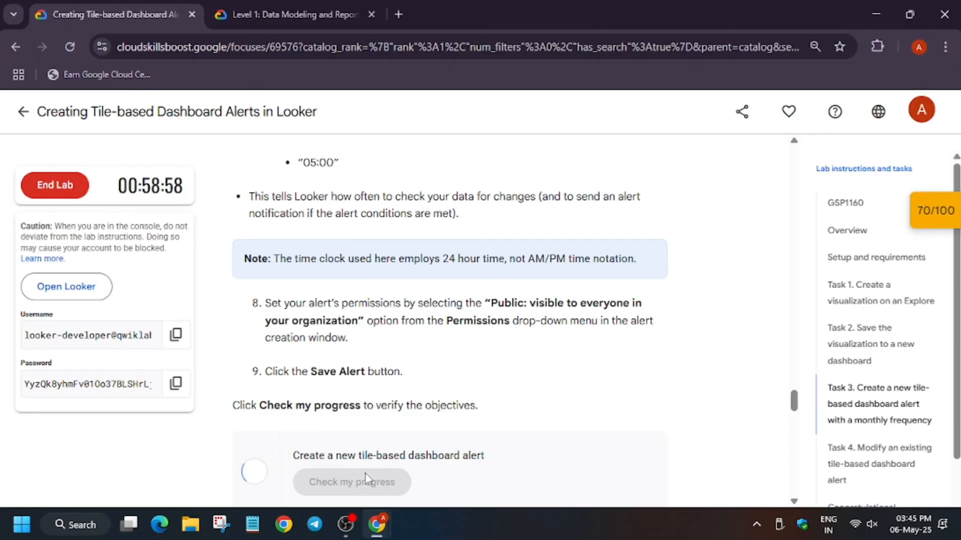
{"action": "mouse_move", "coordinate": [380, 499]}
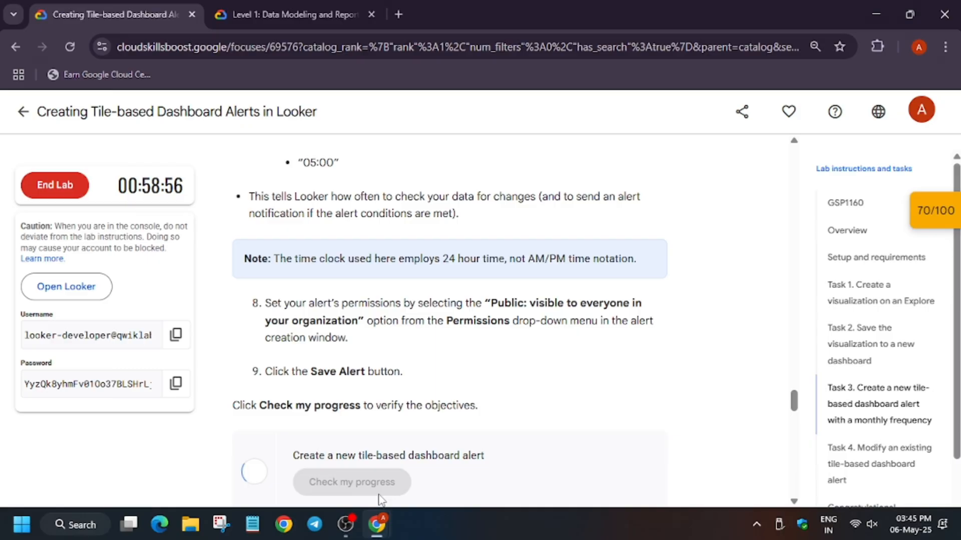
{"action": "mouse_move", "coordinate": [282, 525]}
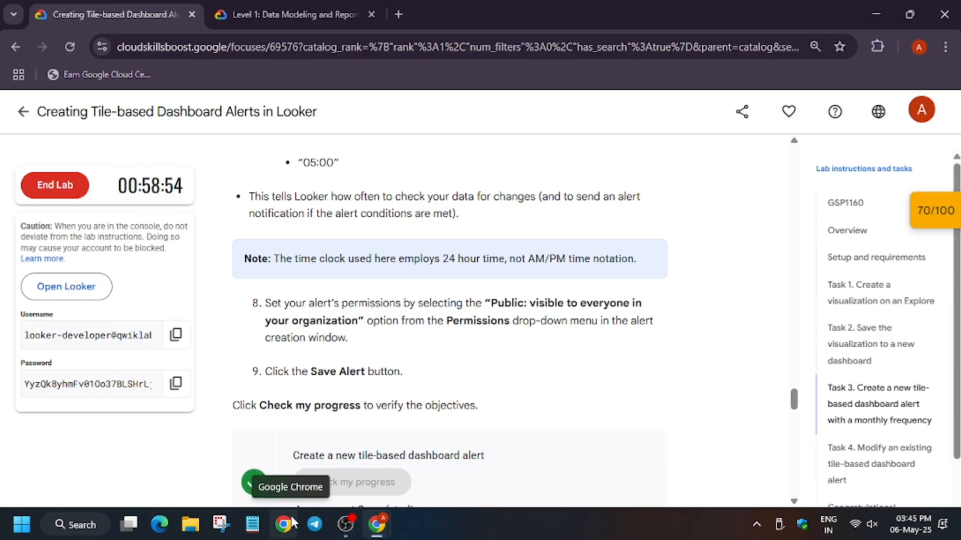